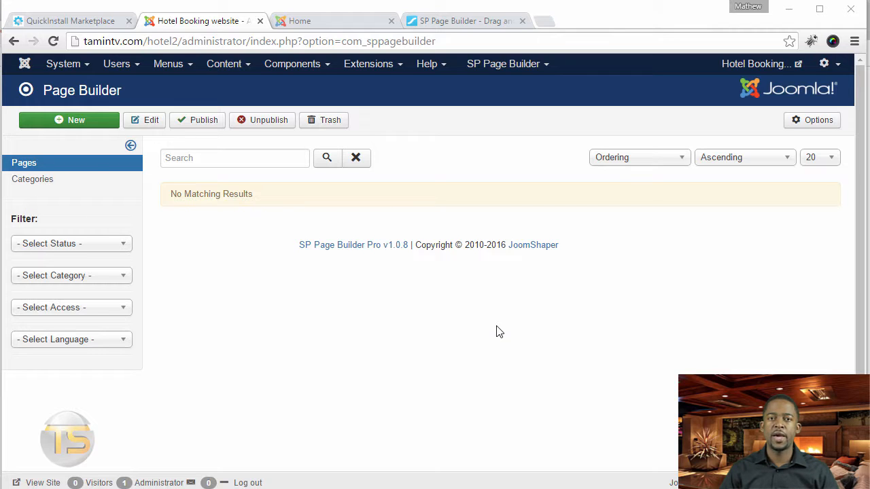
mouse_move(186, 307)
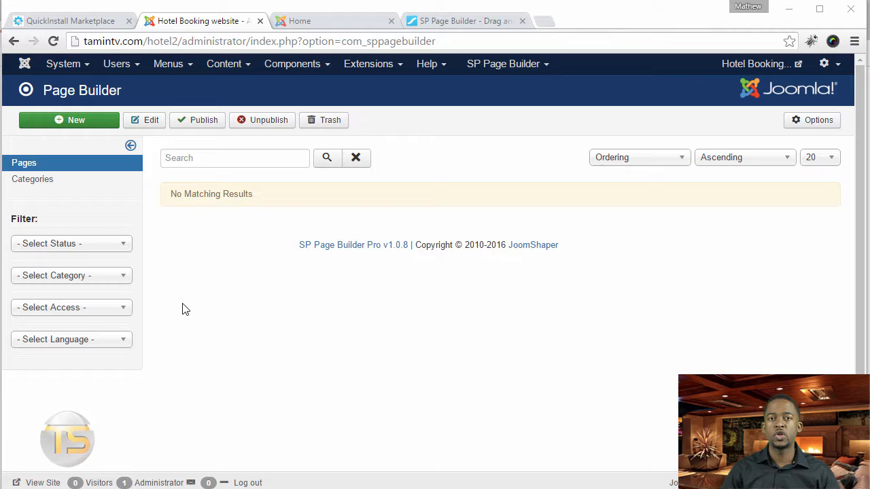
mouse_move(190, 316)
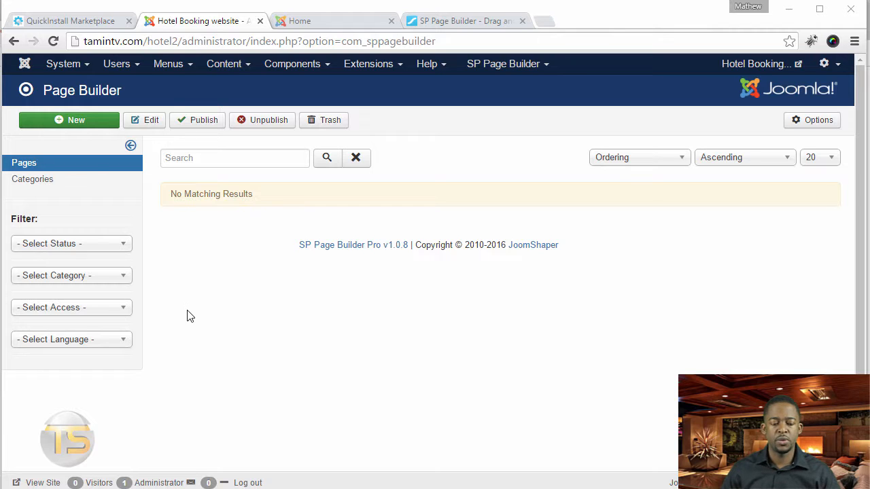
mouse_move(45, 186)
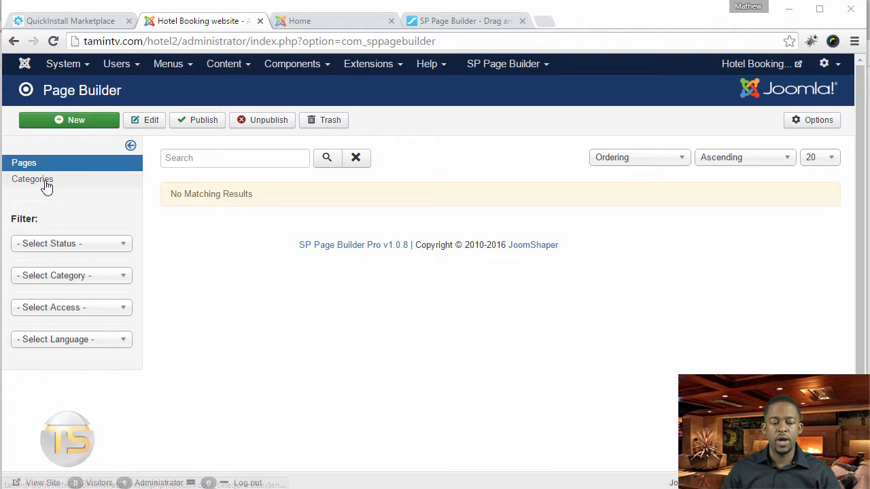
mouse_move(32, 178)
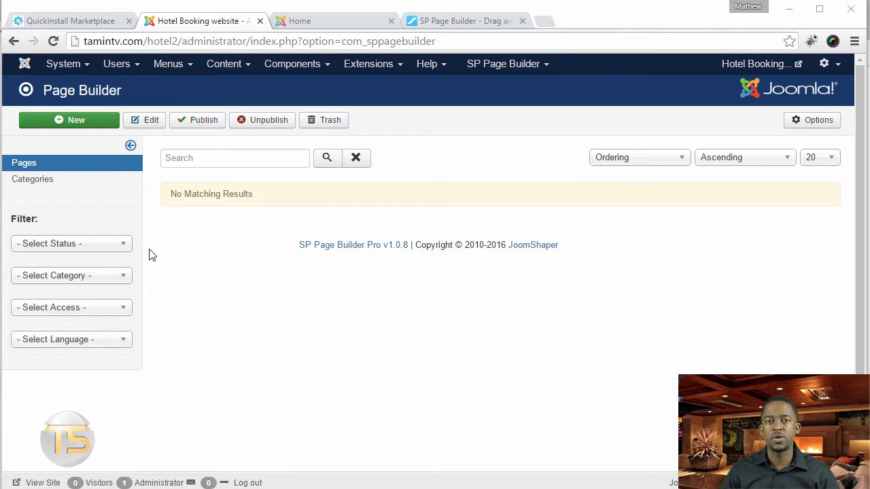
Glance at the Content menu, open the empty Page Builder Category Manager, and start a new category.
click(223, 64)
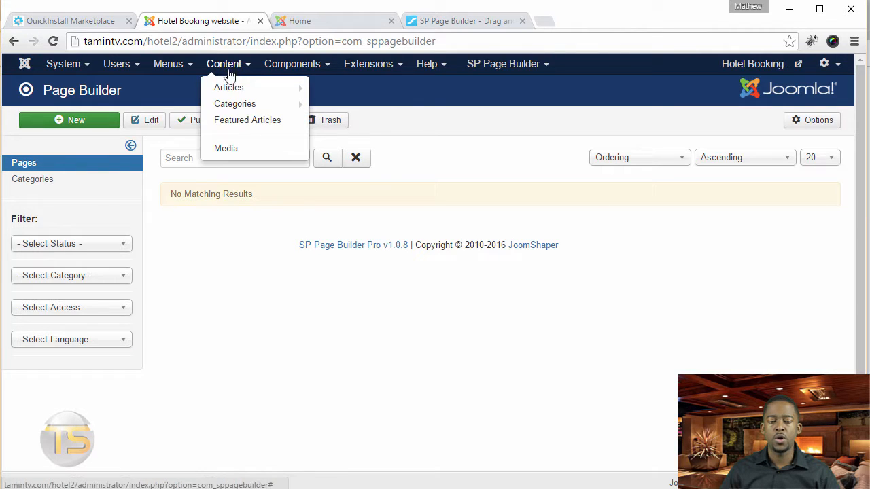
mouse_move(252, 108)
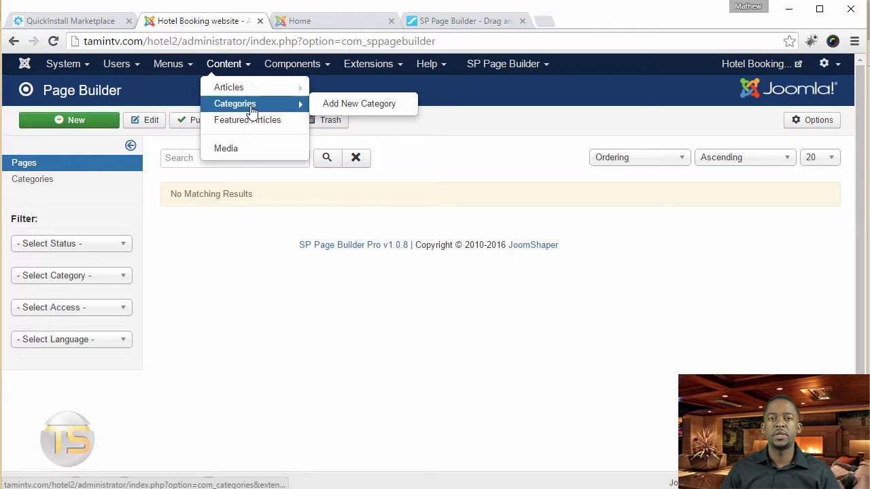
click(283, 348)
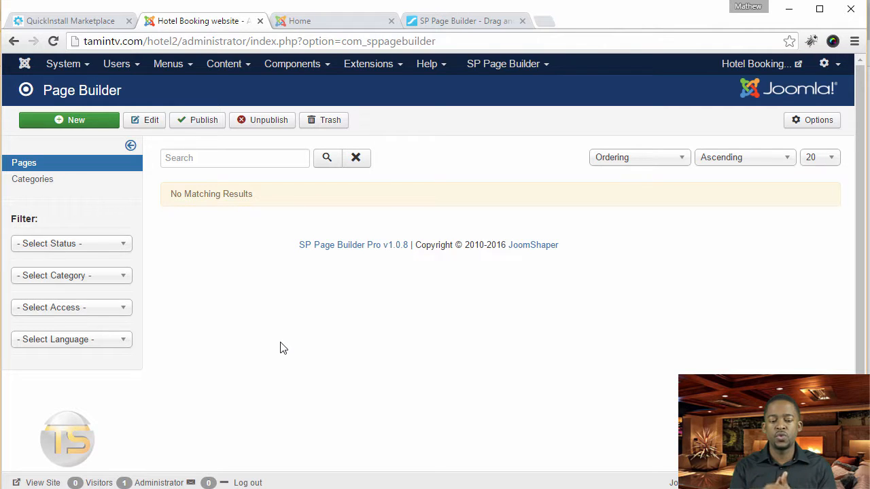
mouse_move(220, 332)
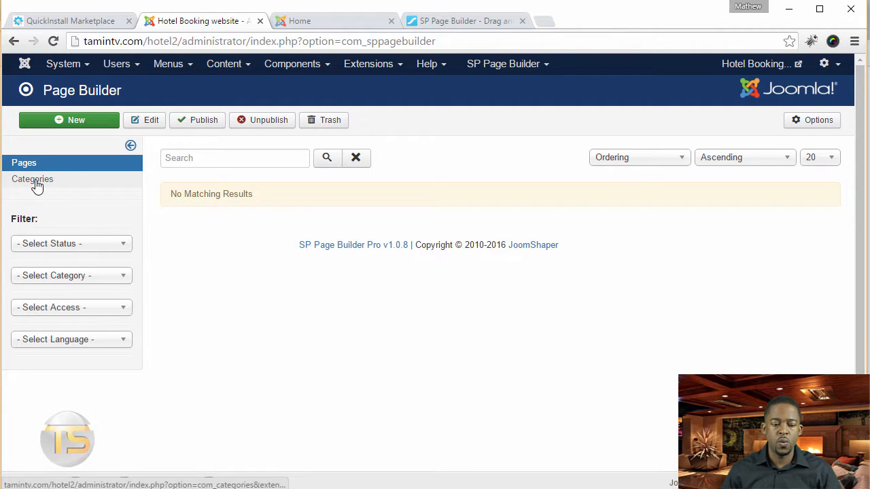
click(32, 179)
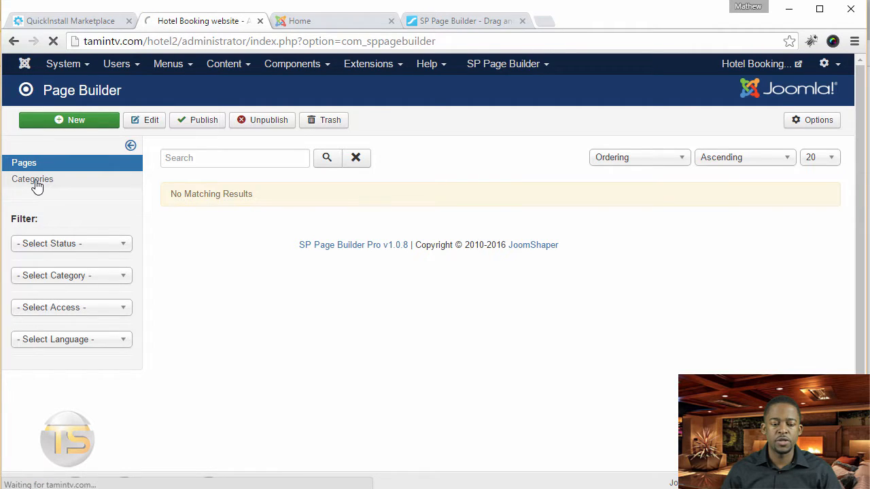
click(32, 179)
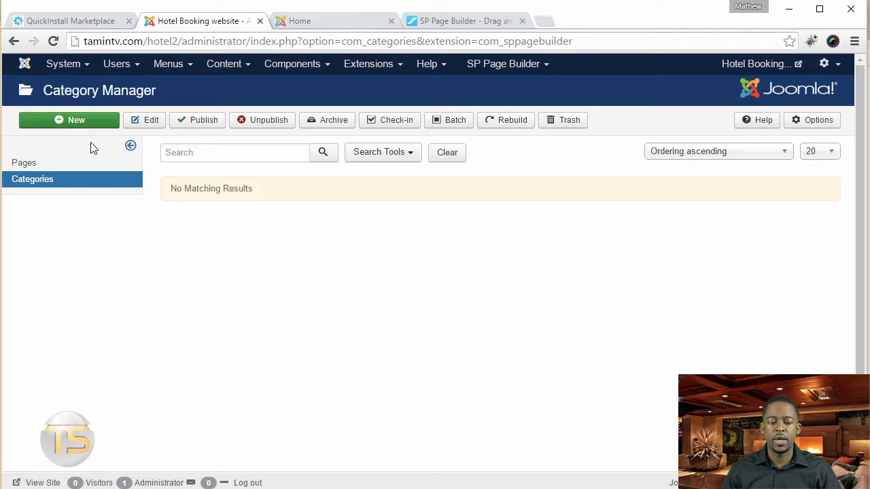
click(76, 120)
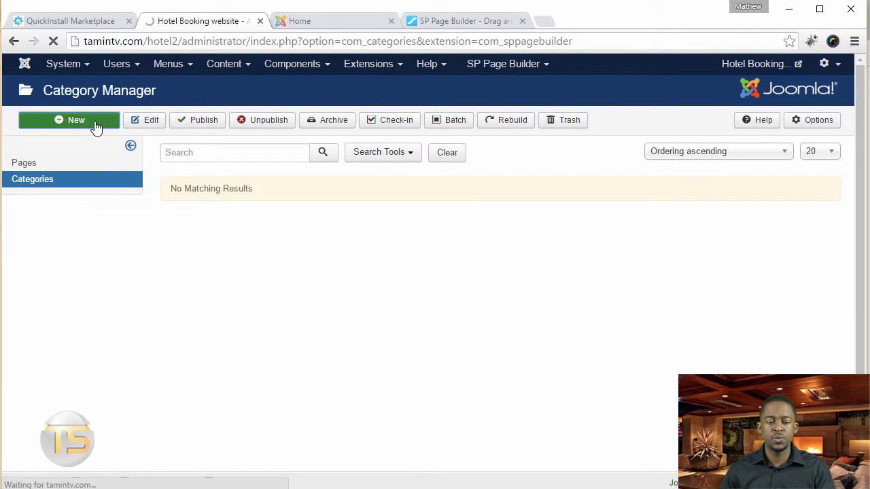
Title the category 'Hotel Pages', review its Publishing and Options tabs, then return to Category.
click(76, 120)
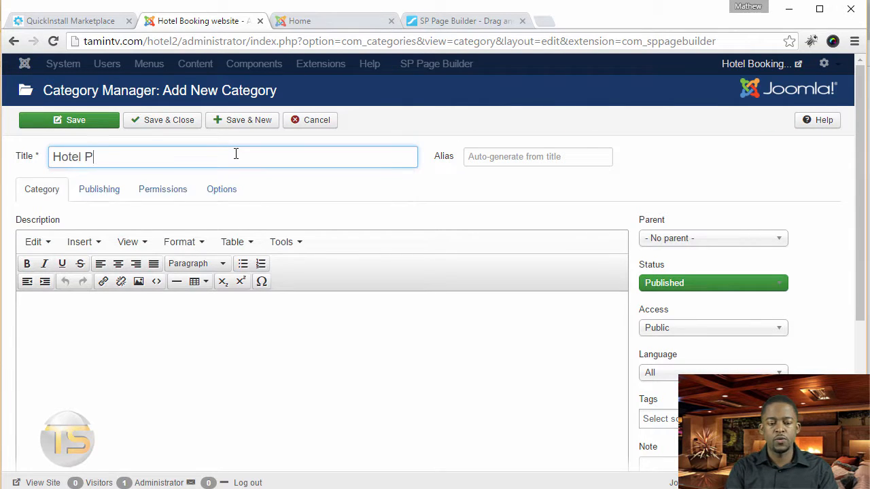
text(ages)
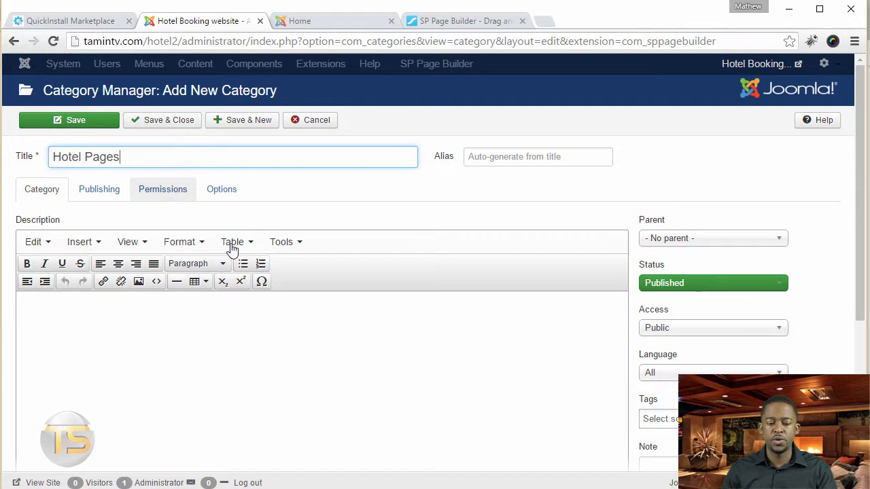
click(99, 189)
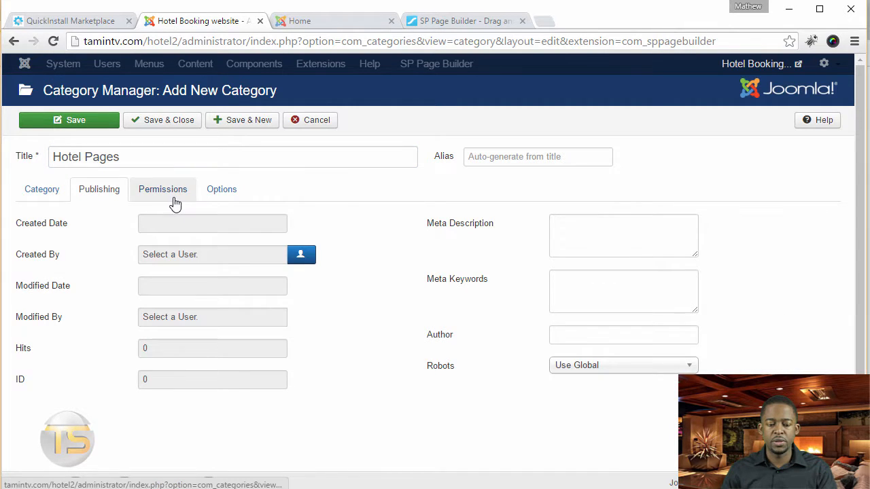
click(221, 189)
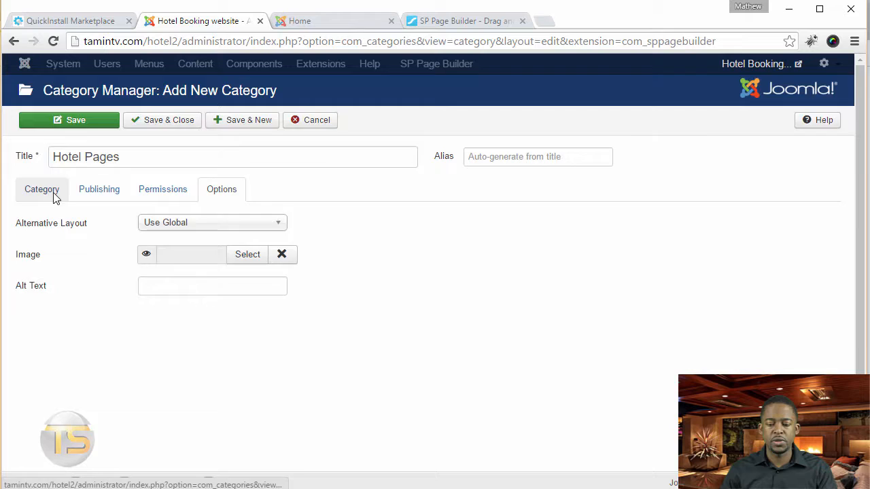
click(41, 189)
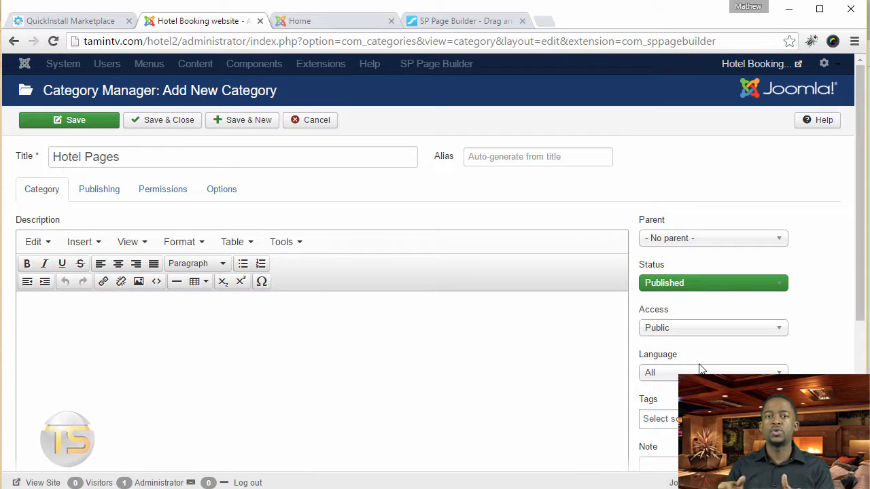
mouse_move(704, 333)
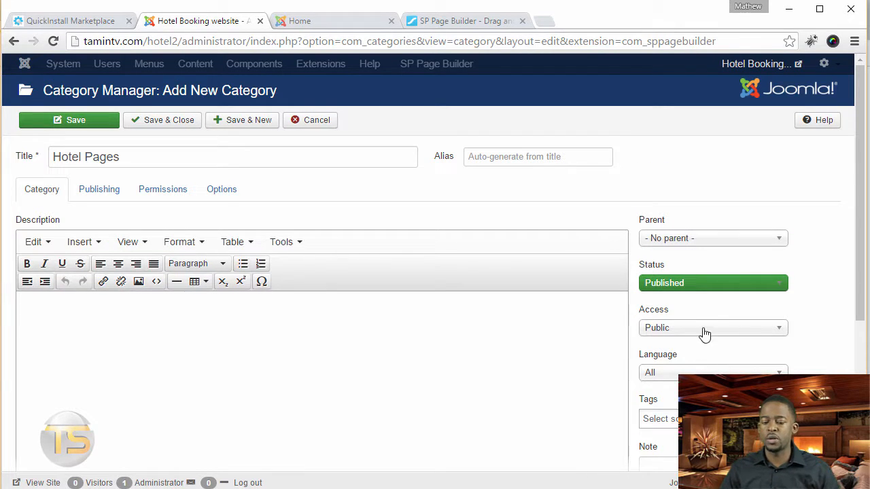
click(711, 327)
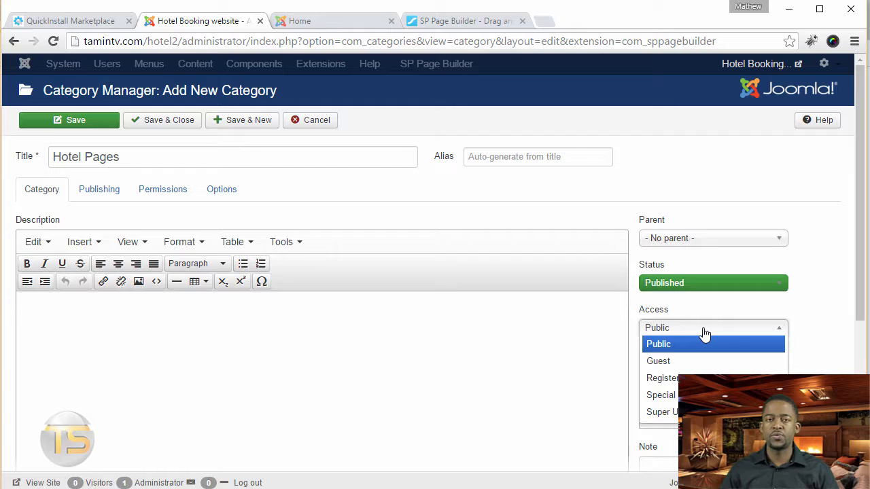
mouse_move(662, 378)
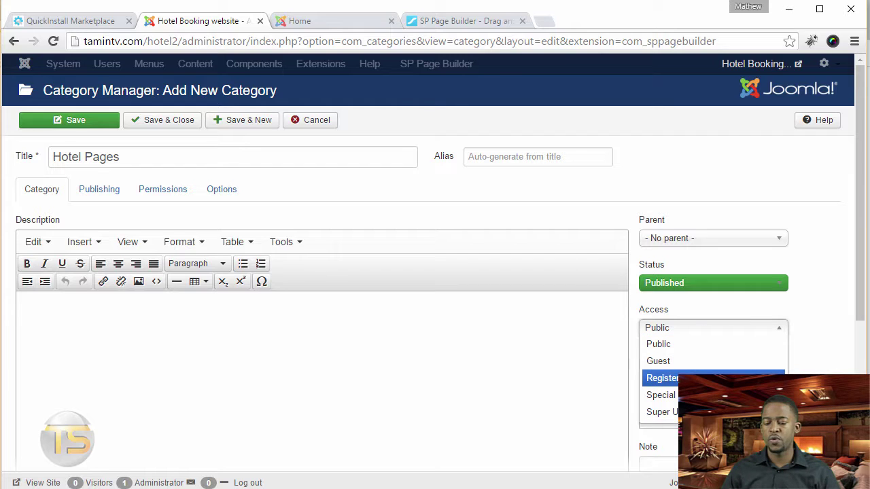
mouse_move(660, 395)
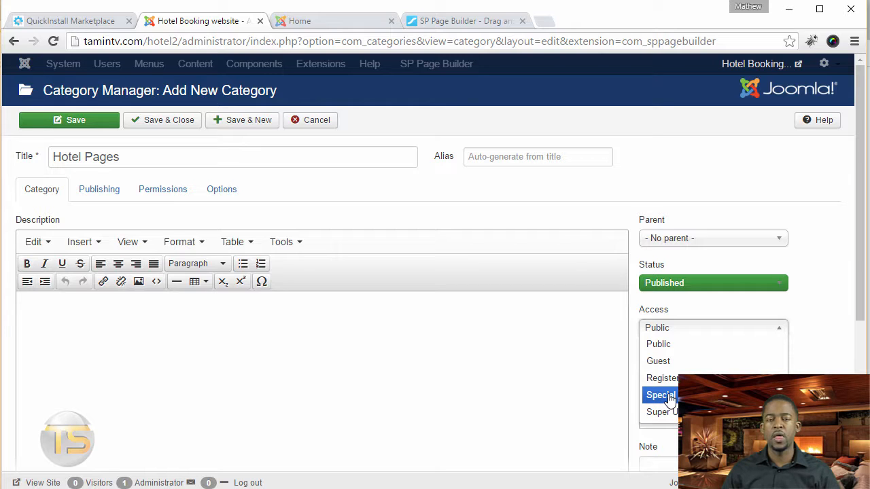
mouse_move(669, 411)
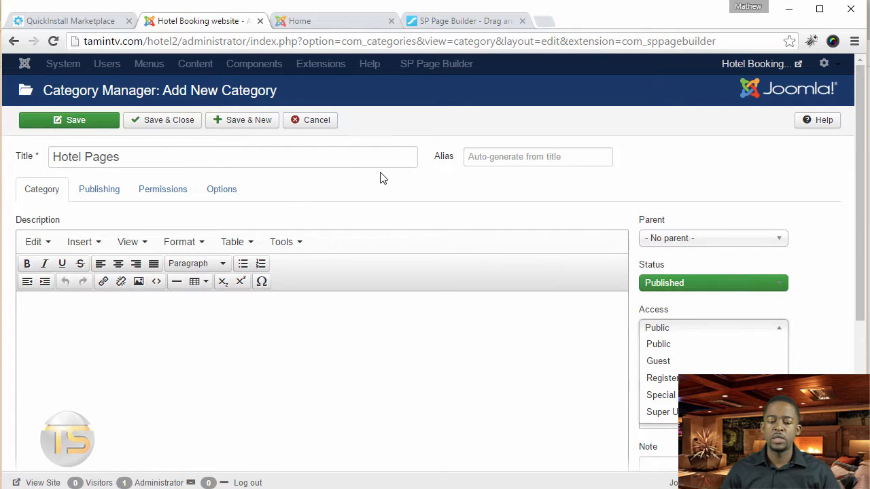
click(162, 119)
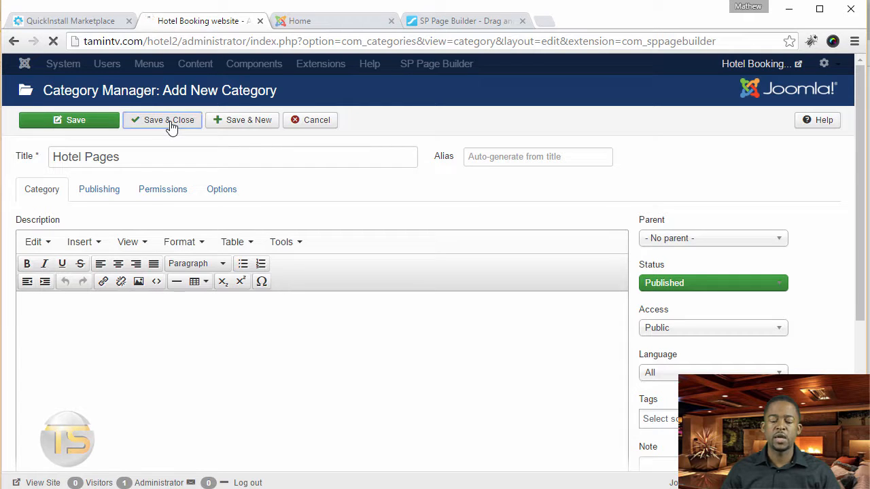
Save and close the Hotel Pages category, then go back to the Pages list.
click(168, 120)
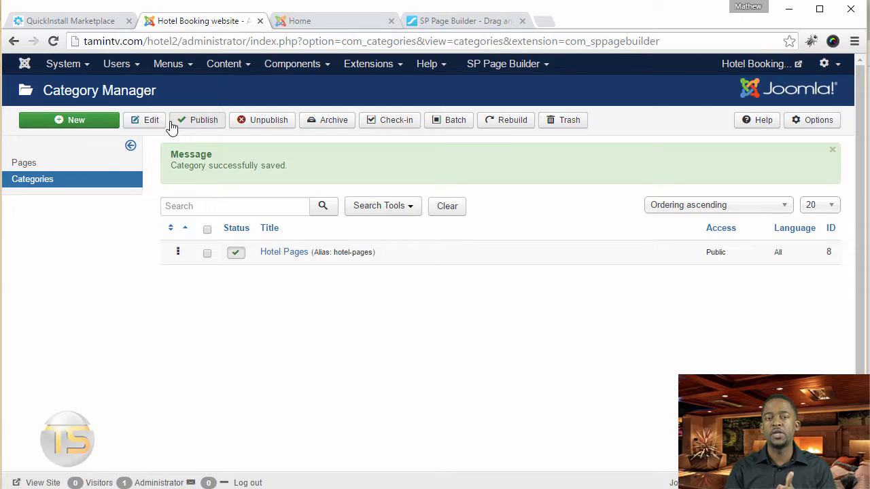
click(24, 162)
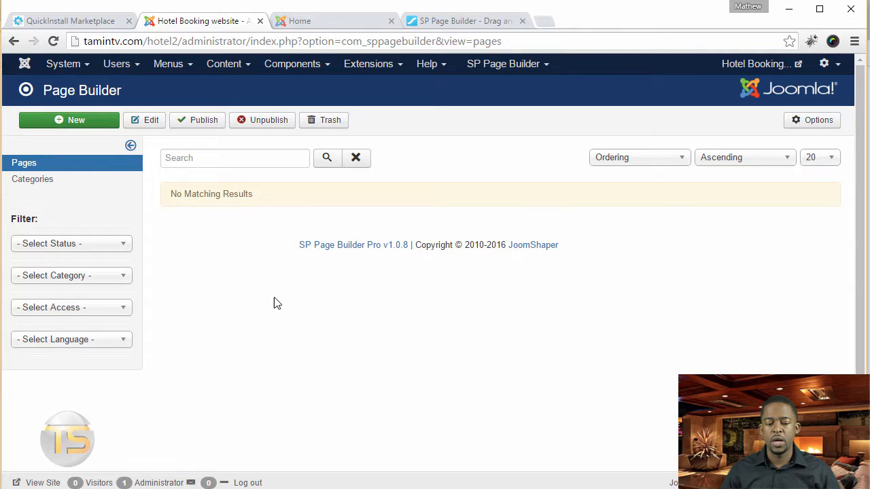
mouse_move(338, 304)
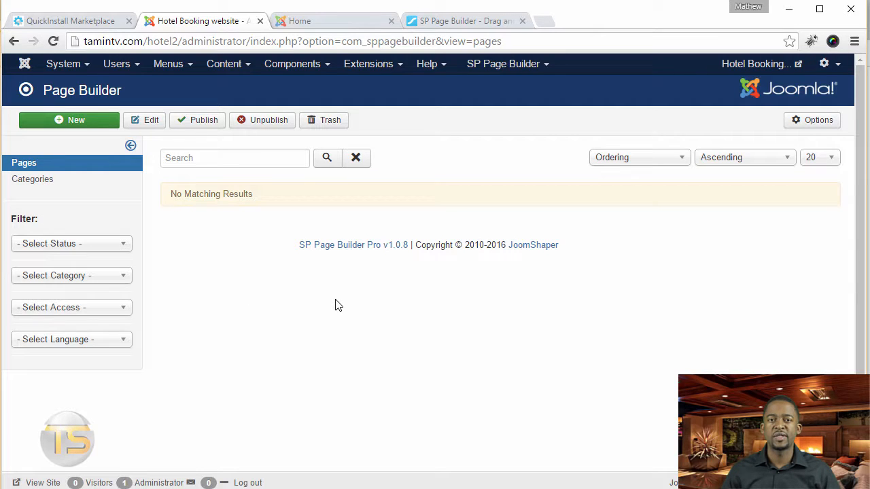